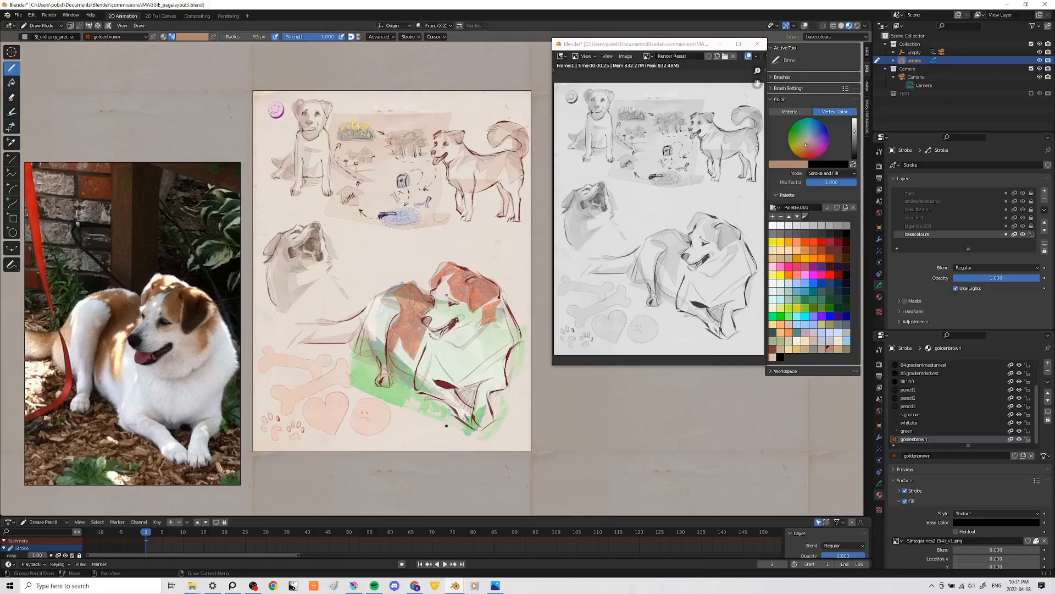
Create the greenleaves material with Texture fill and browse the stamp PNGs
{"action": "left_click", "coordinate": [41, 25]}
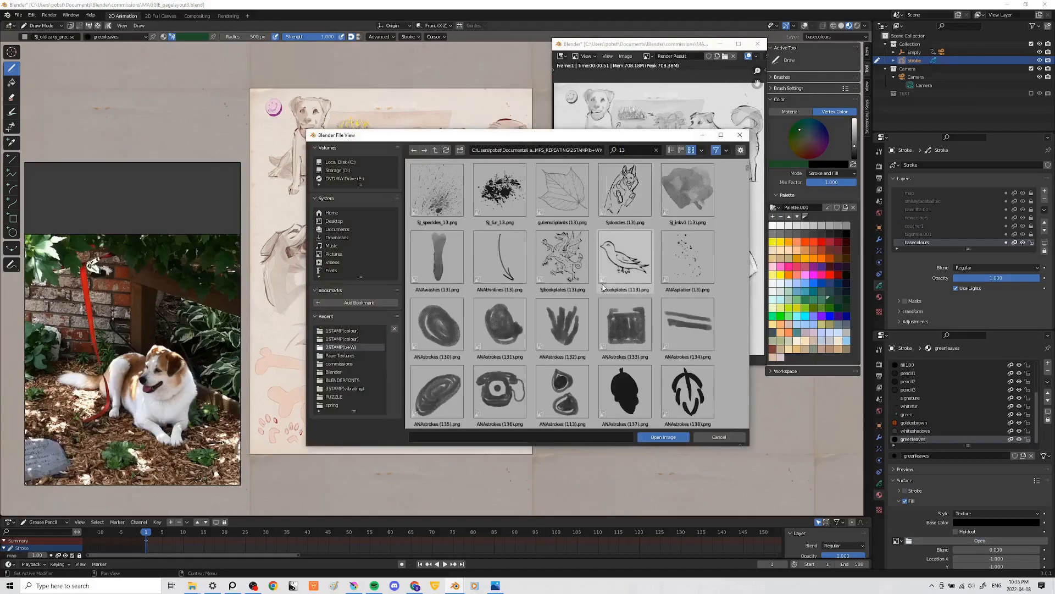
Load the ANIstrokes image as the greenleaves fill texture and begin adjusting its placement
{"action": "left_click", "coordinate": [717, 436]}
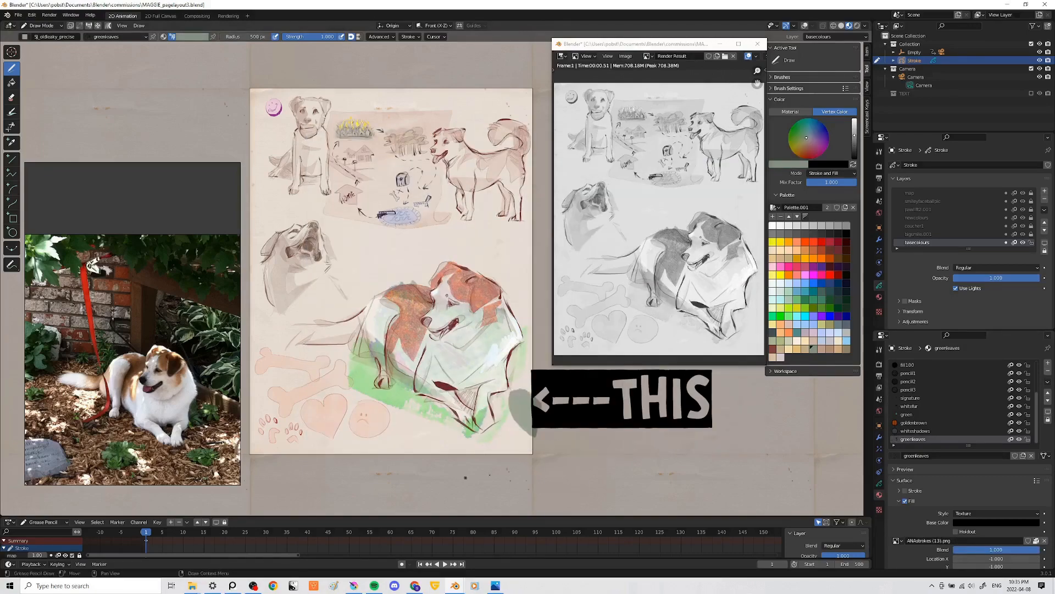
{"action": "left_click", "coordinate": [39, 25]}
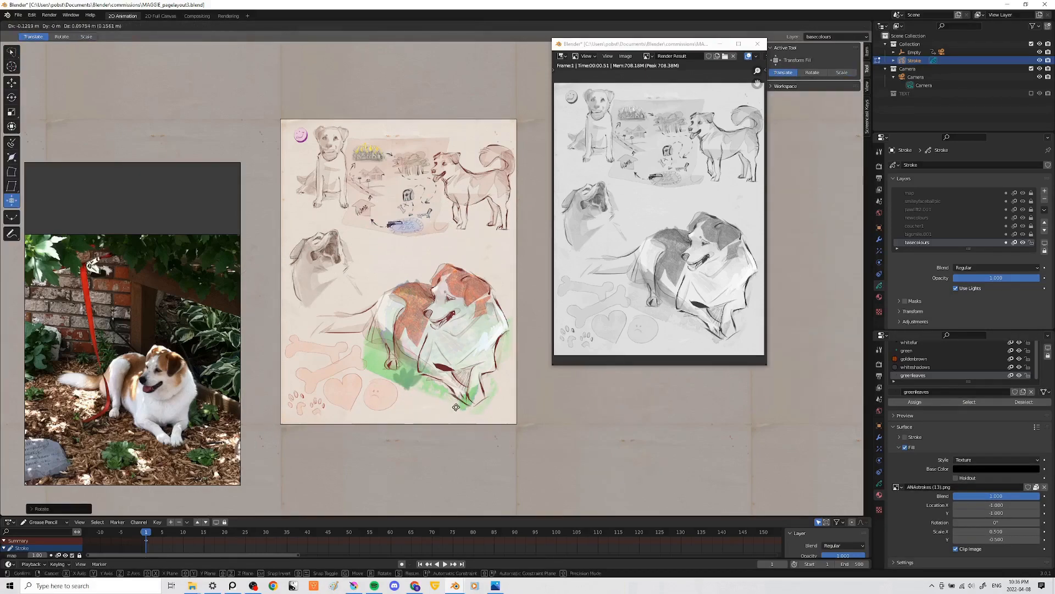
{"action": "mouse_move", "coordinate": [513, 445]}
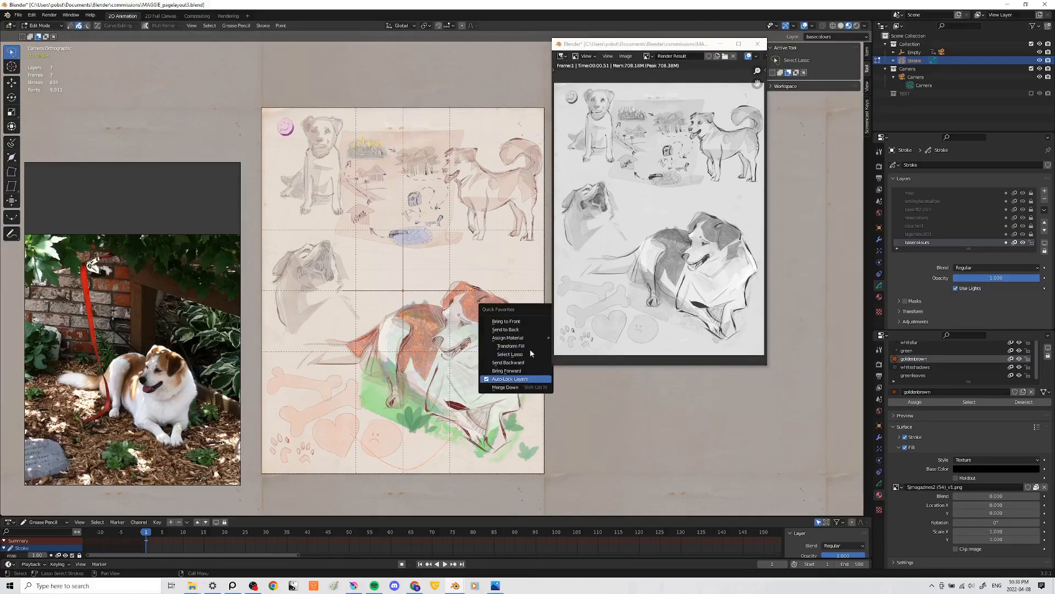
Turn on Auto-Lock Layers before painting white and brown fur strokes
{"action": "left_click", "coordinate": [505, 387]}
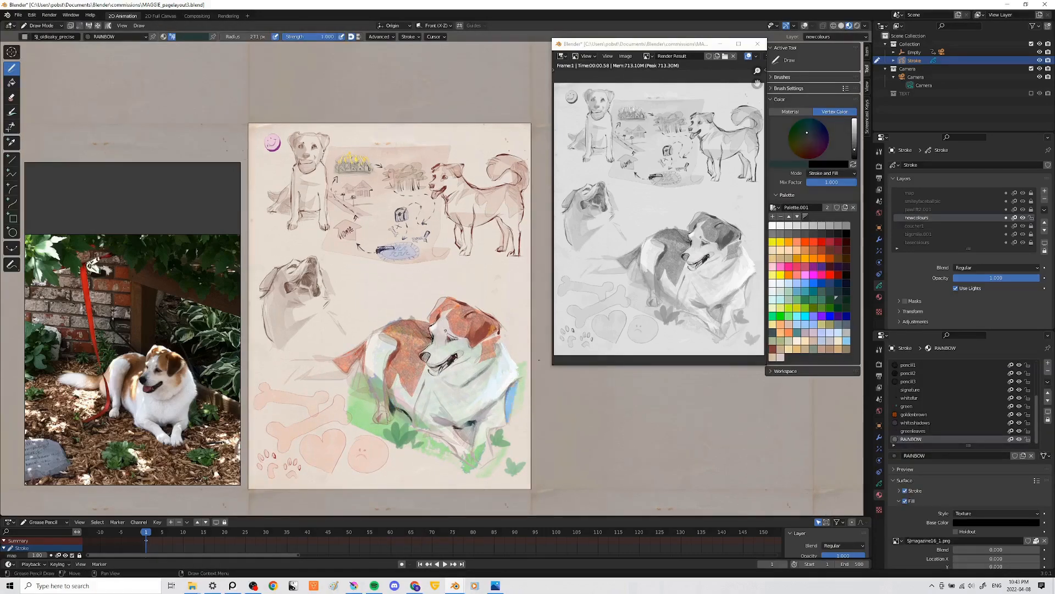
Load a flower illustration as a fill texture and adjust it with Transform Fill via Quick Favorites
{"action": "left_click", "coordinate": [802, 133]}
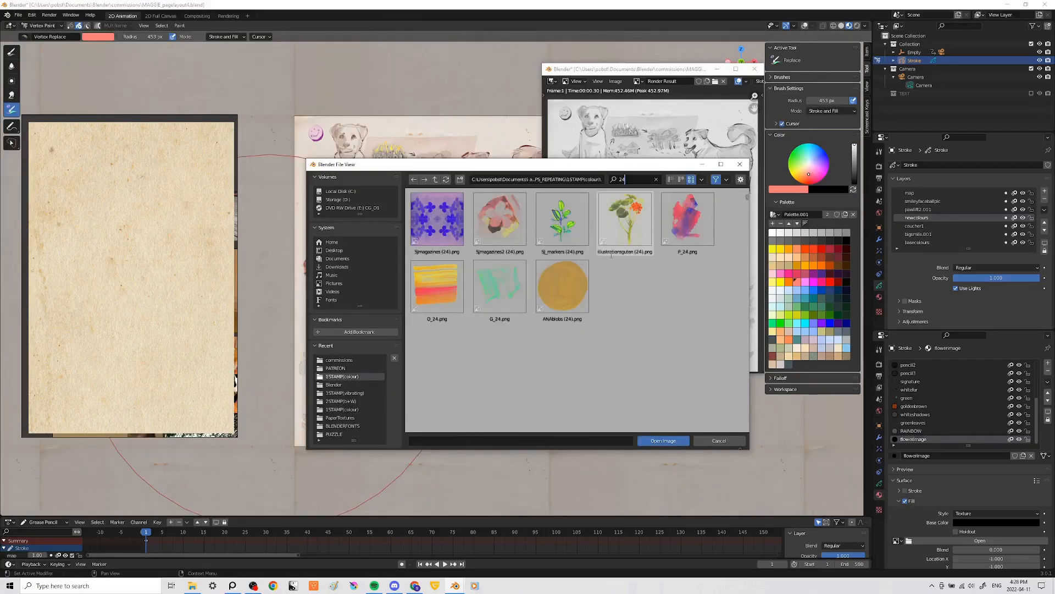
{"action": "left_click", "coordinate": [662, 440]}
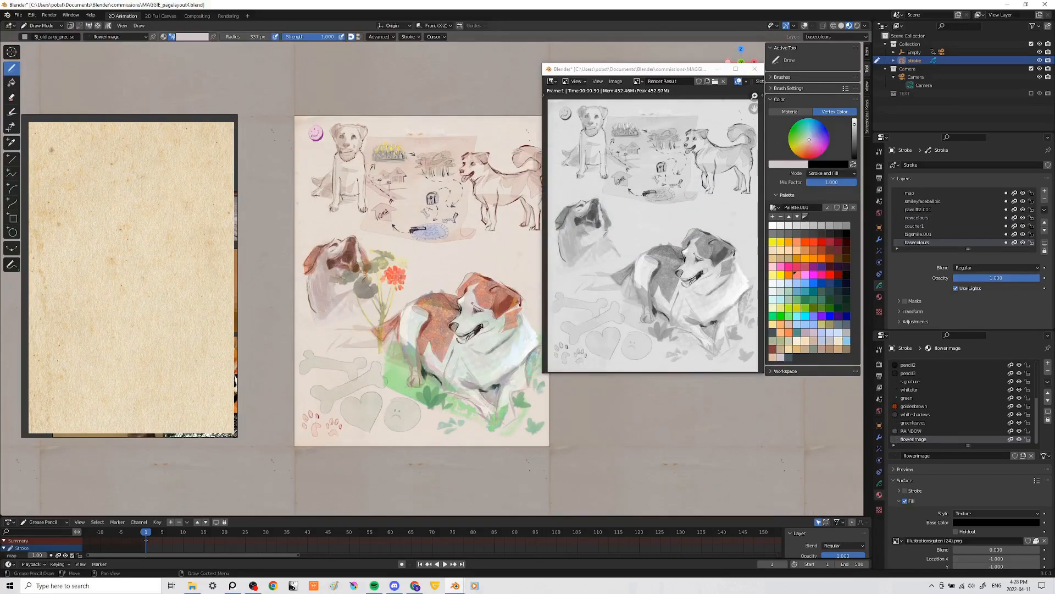
{"action": "left_click", "coordinate": [42, 26]}
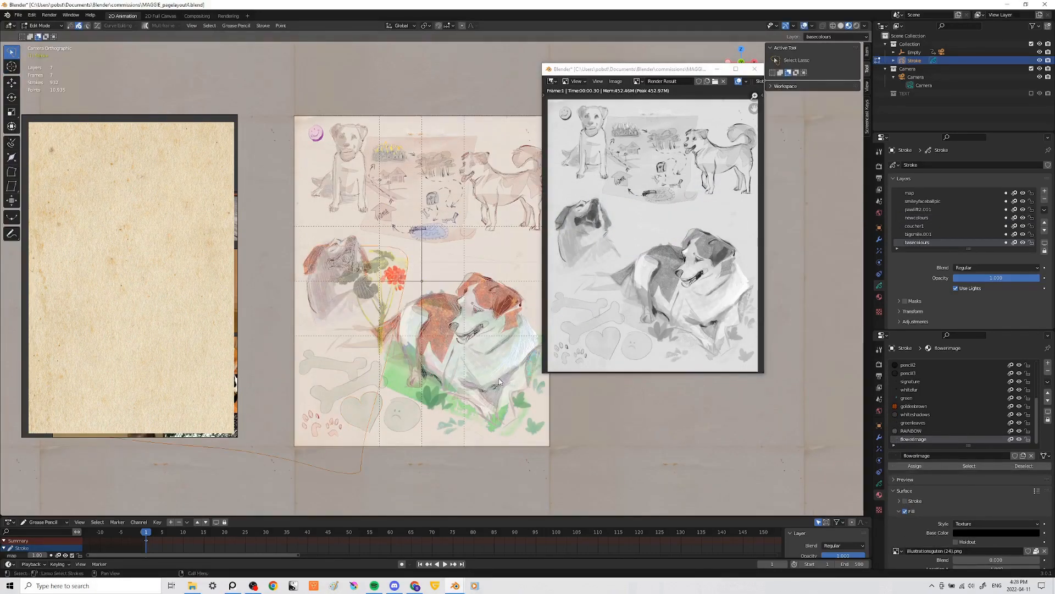
{"action": "right_click", "coordinate": [499, 380]}
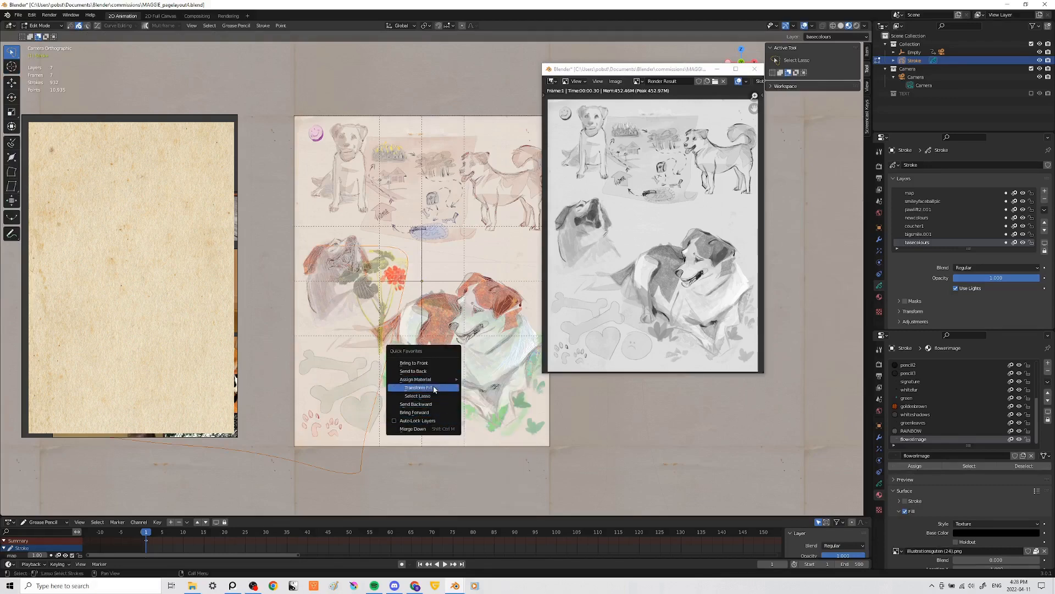
{"action": "left_click", "coordinate": [418, 387]}
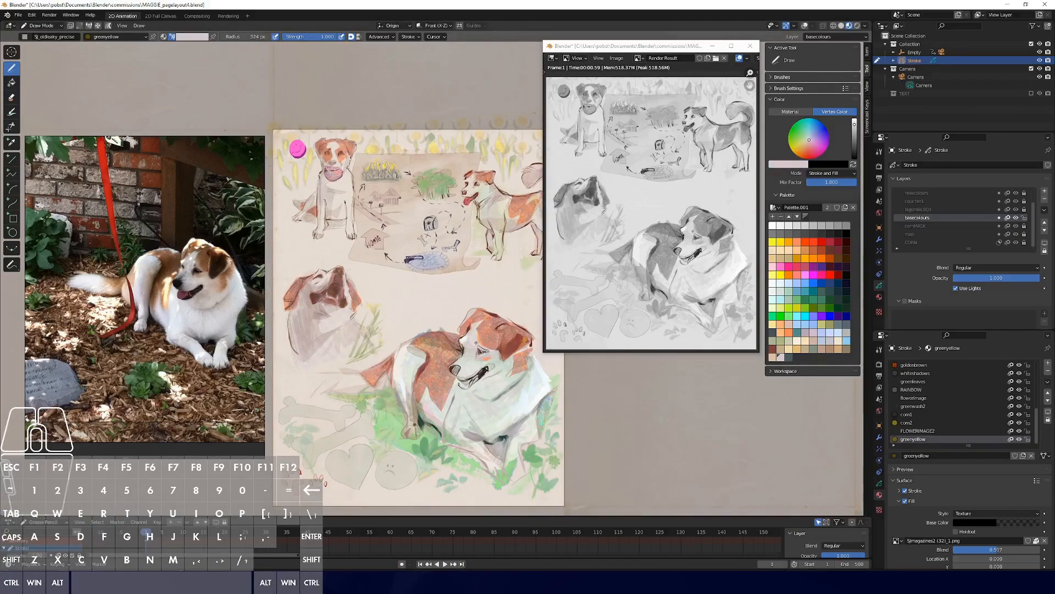
Paint fur strokes alternating between the brown and cam2 materials with palette colours
{"action": "left_click", "coordinate": [916, 194]}
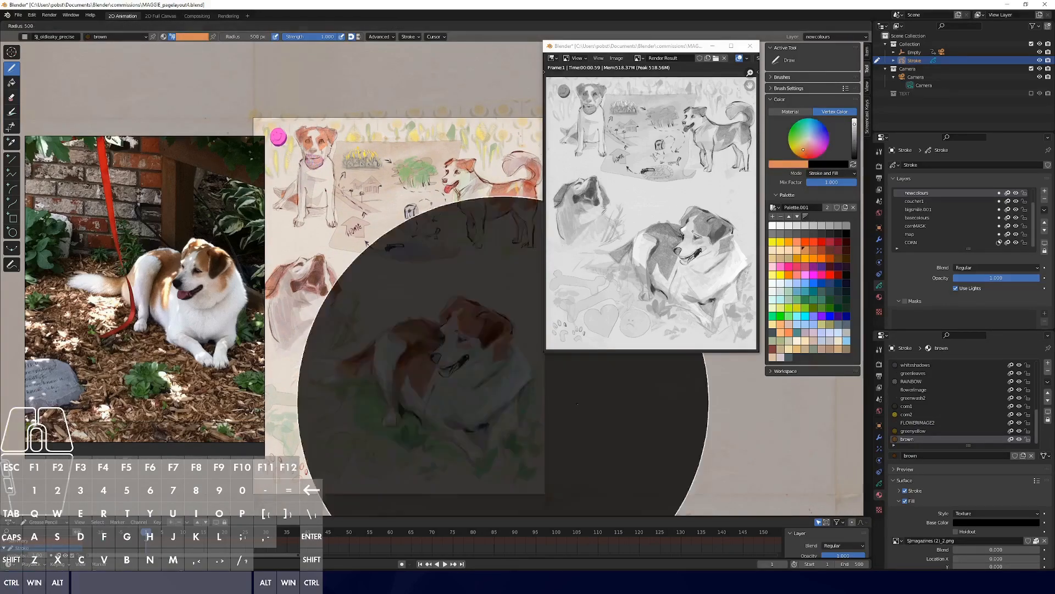
{"action": "left_click", "coordinate": [907, 414]}
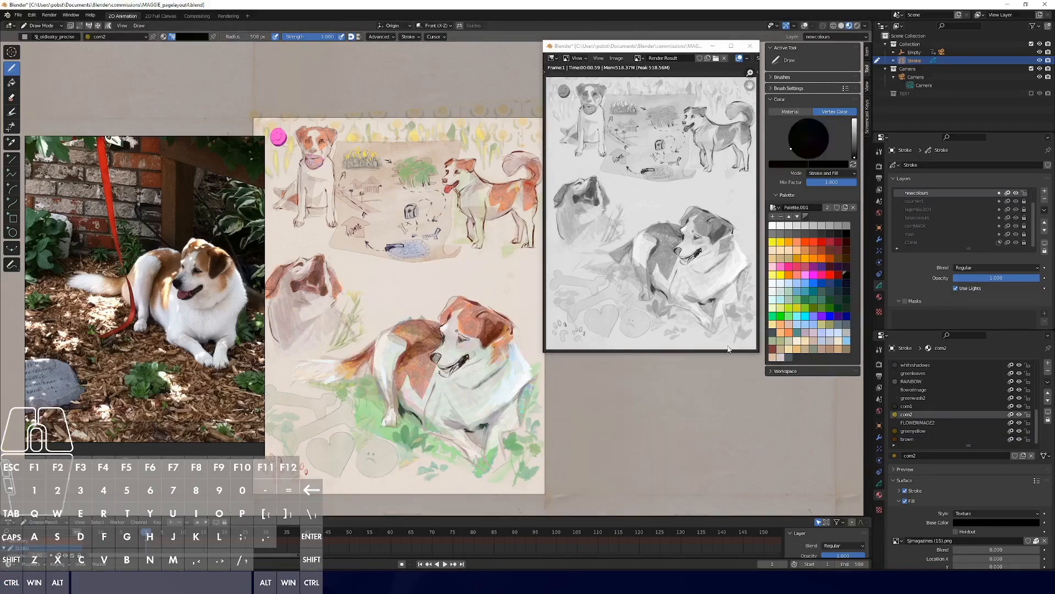
{"action": "left_click", "coordinate": [808, 139]}
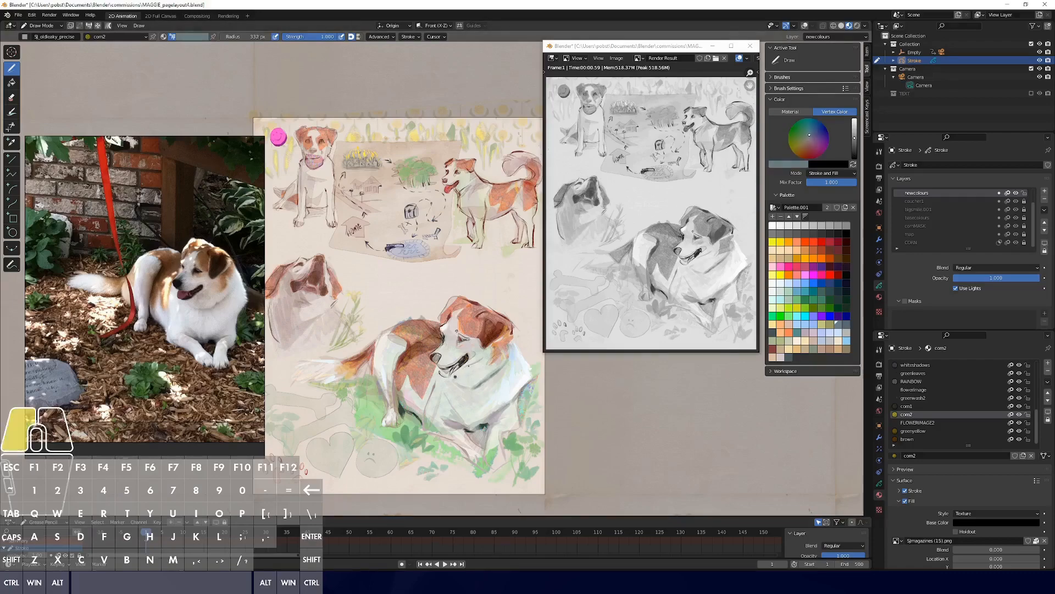
{"action": "left_click", "coordinate": [916, 364]}
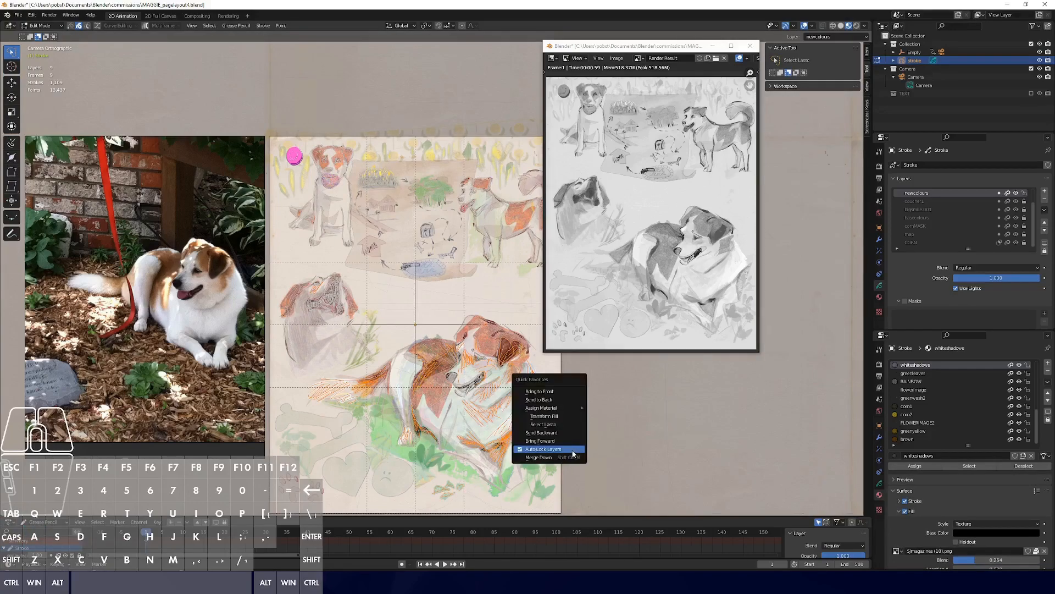
Lock other layers and paint fur with rust-orange, darker and tan colours on whitshadows
{"action": "left_click", "coordinate": [542, 449]}
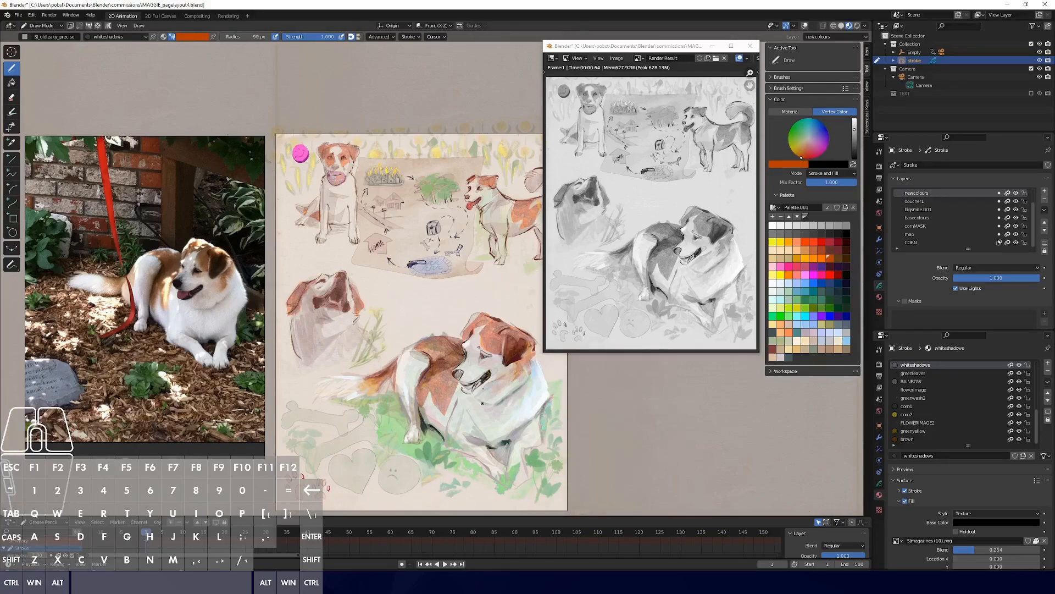
{"action": "left_click", "coordinate": [809, 141]}
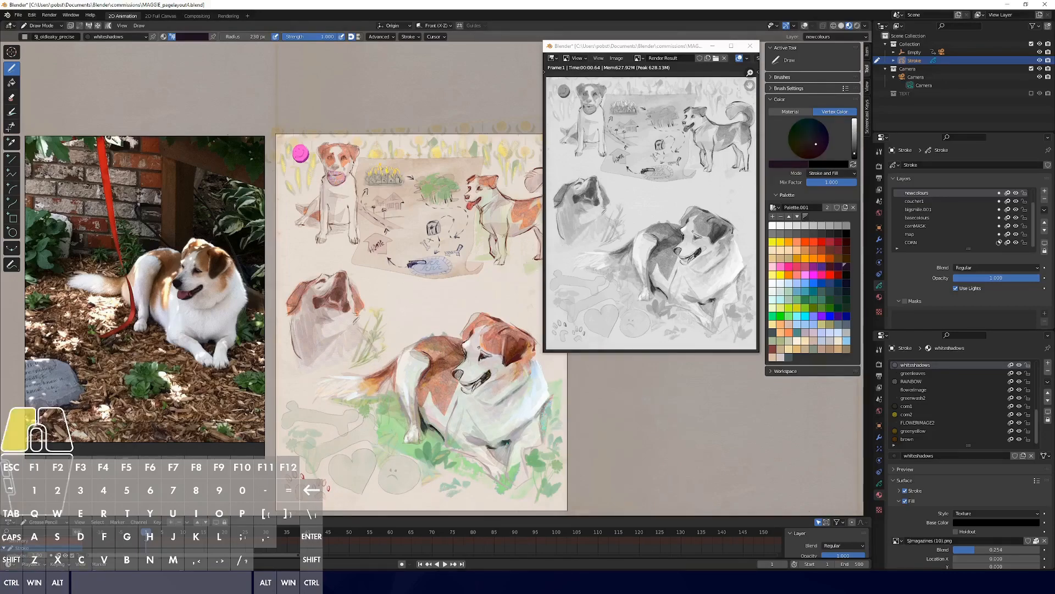
{"action": "left_click", "coordinate": [806, 145]}
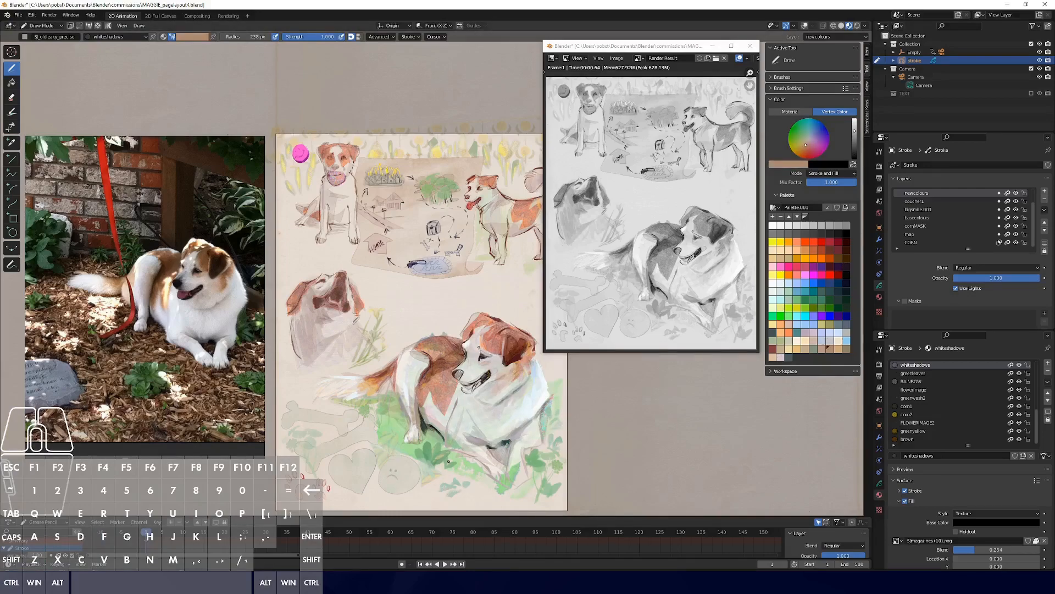
{"action": "left_click", "coordinate": [808, 138]}
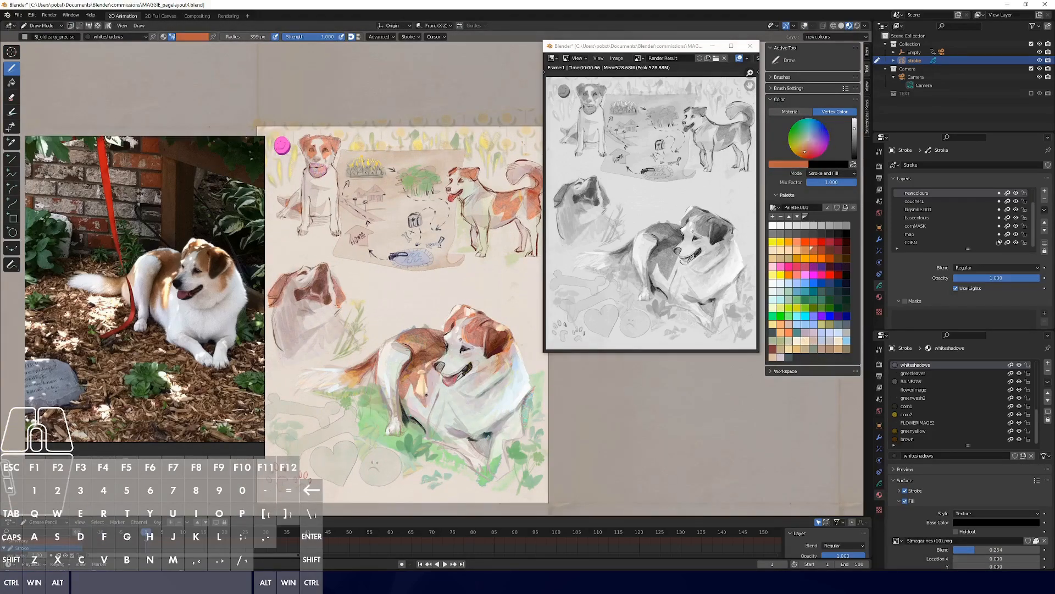
{"action": "left_click", "coordinate": [810, 139]}
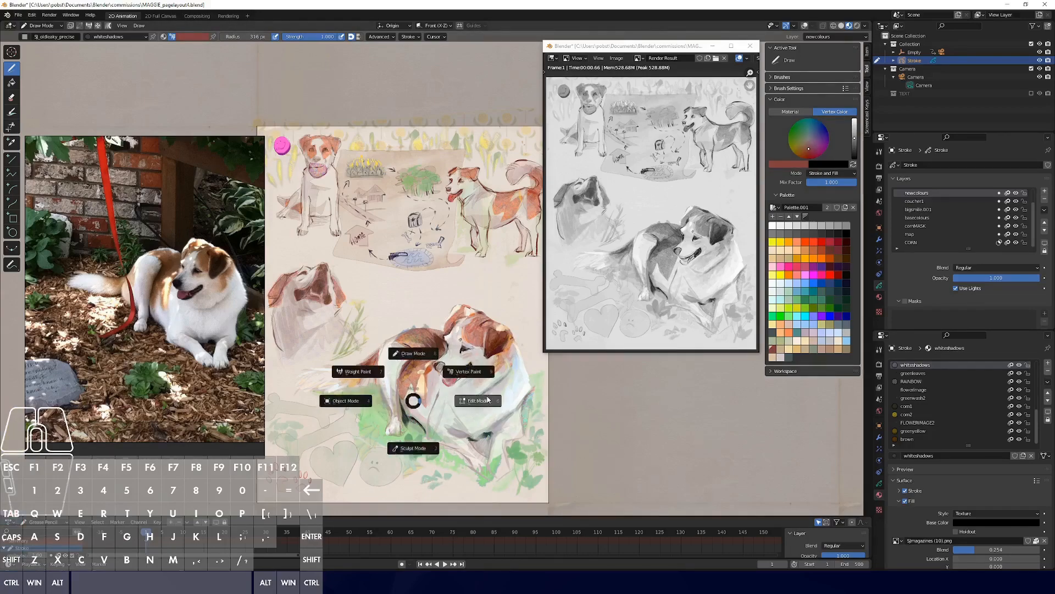
Return to Draw Mode and paint fine dark and light fur detail on the dog's head
{"action": "left_click", "coordinate": [414, 447]}
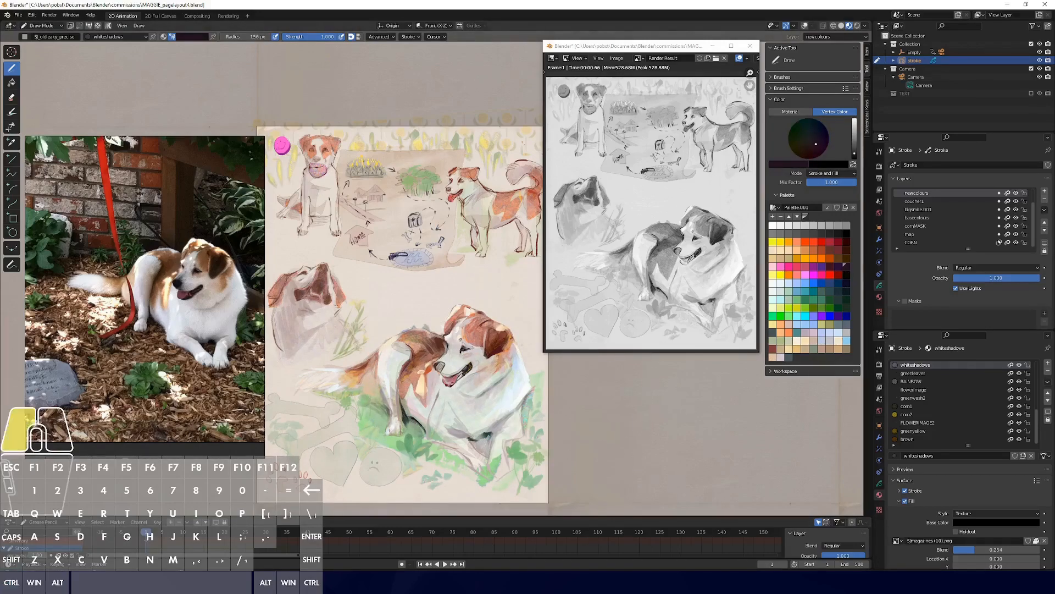
{"action": "left_click", "coordinate": [810, 138]}
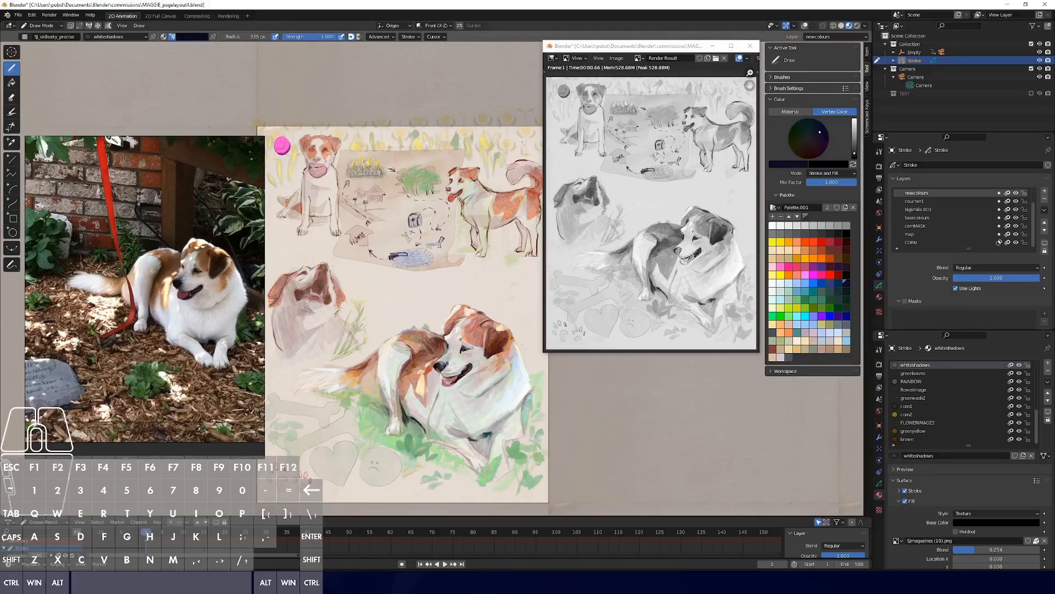
{"action": "left_click", "coordinate": [781, 356]}
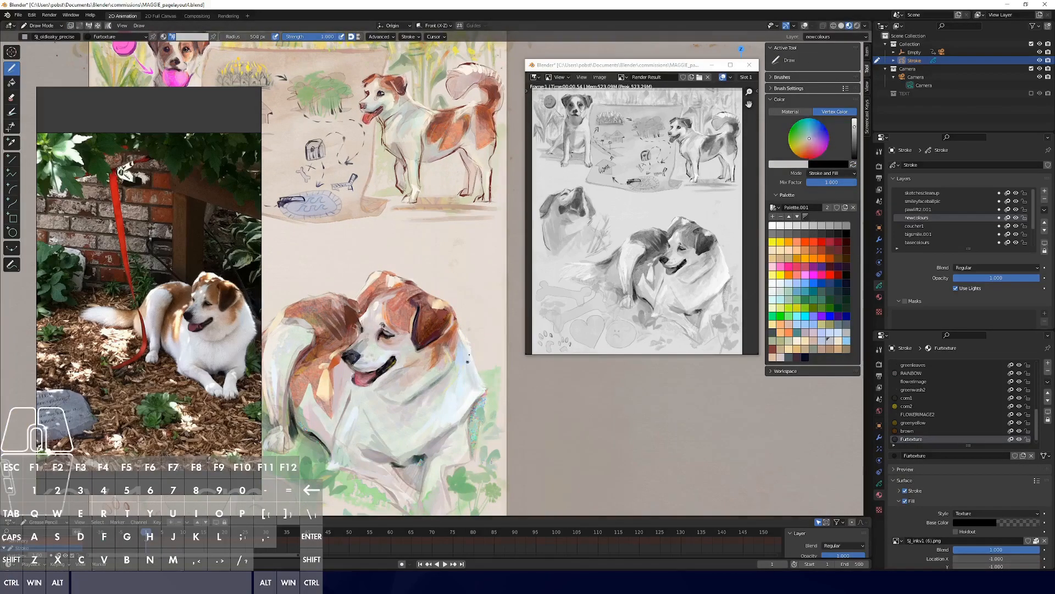
Switch to the cam2 material, pick a palette colour and return to Draw via Quick Favorites
{"action": "left_click", "coordinate": [907, 396]}
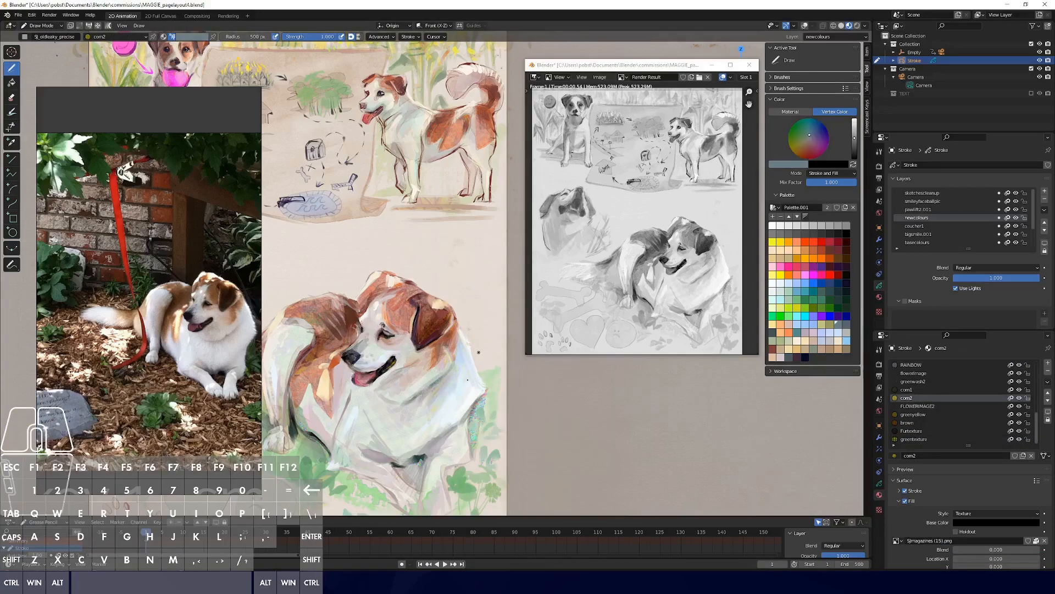
{"action": "left_click", "coordinate": [912, 431]}
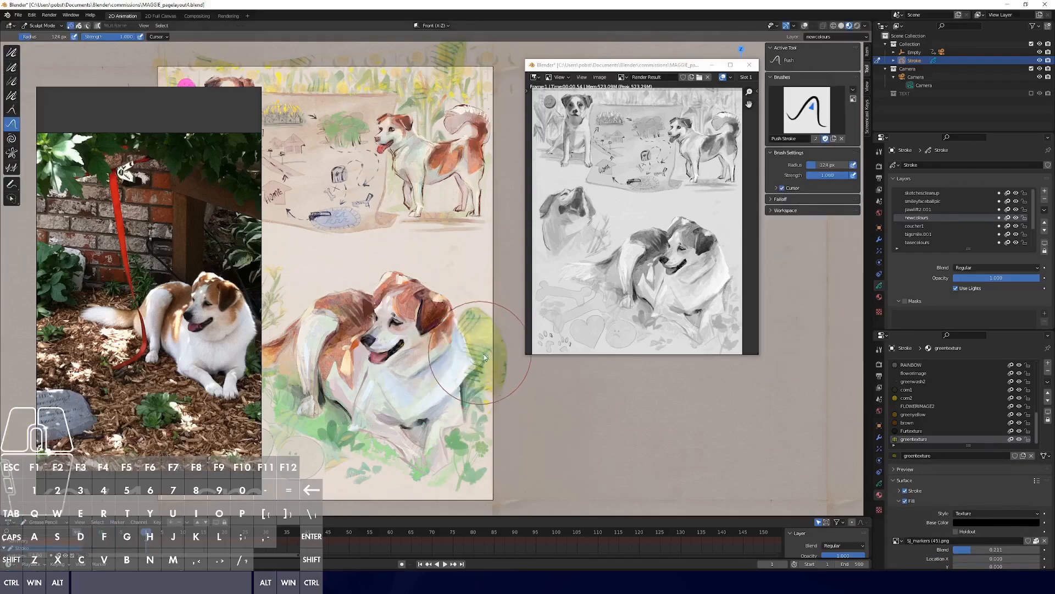
{"action": "right_click", "coordinate": [469, 364]}
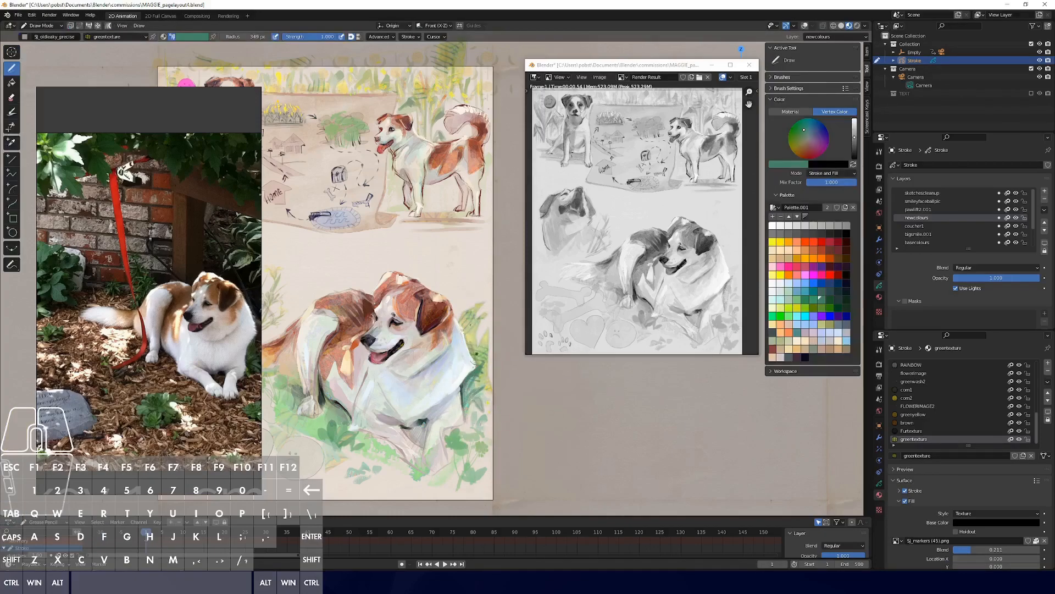
Make Furtexture the active material and brush fur texture onto the reclining dog
{"action": "key", "text": "z"}
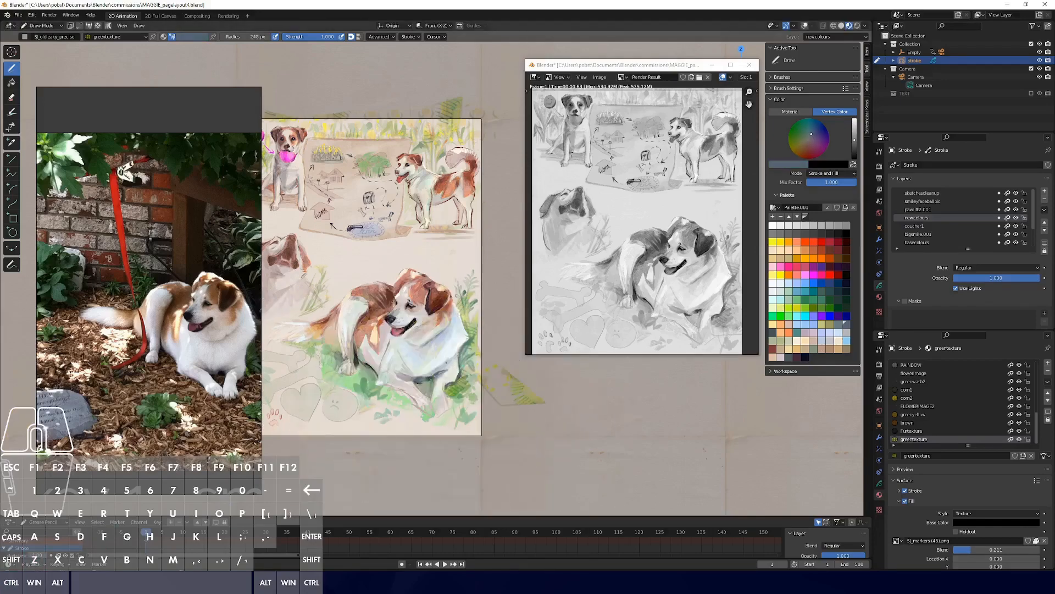
{"action": "left_click", "coordinate": [798, 343]}
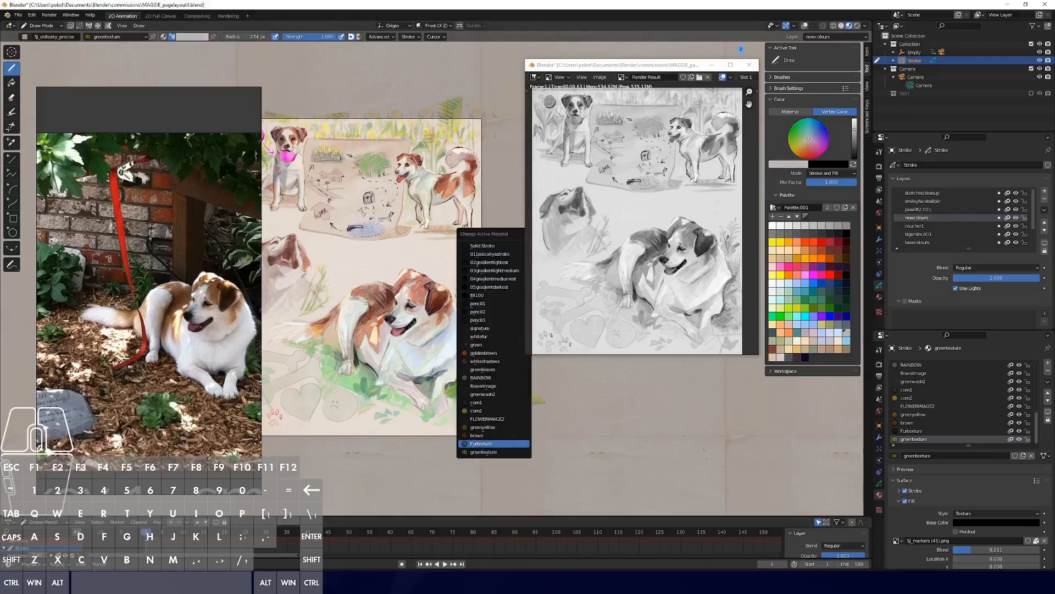
{"action": "left_click", "coordinate": [481, 443]}
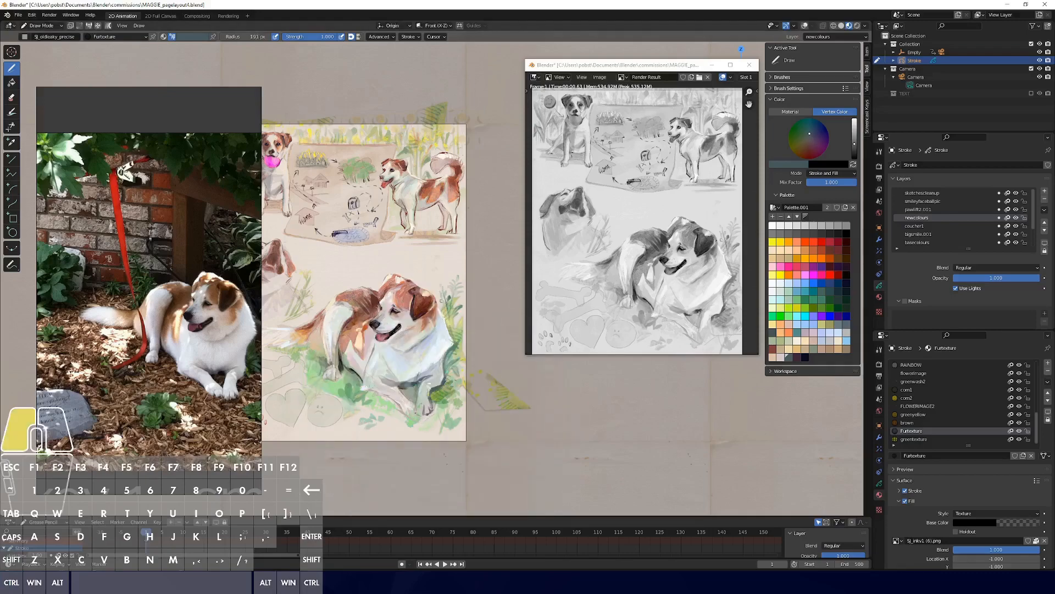
{"action": "left_click", "coordinate": [809, 136]}
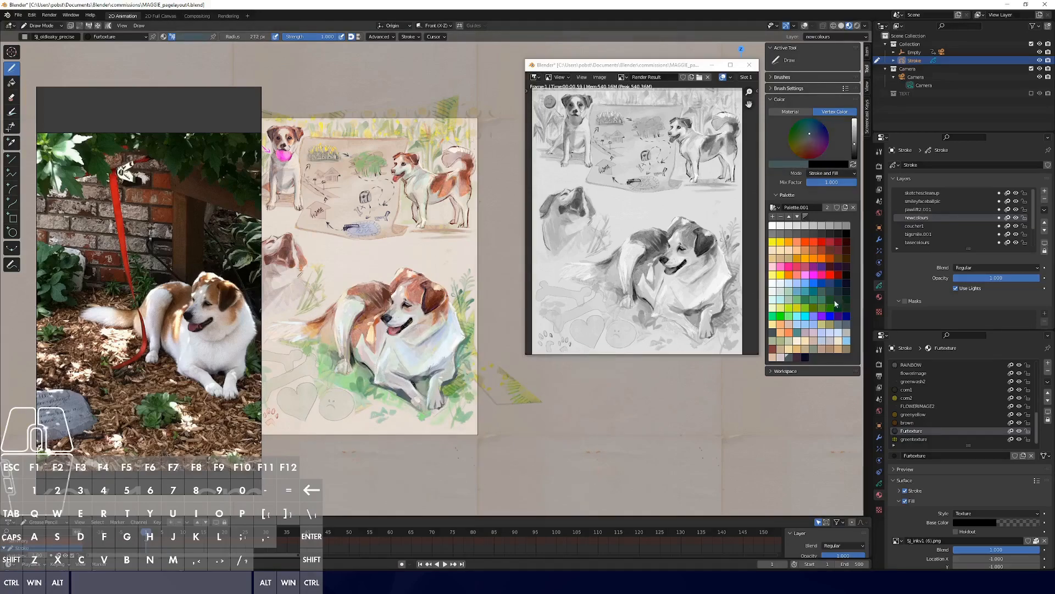
Pick a palette green and paint grass texture around the dog with greentexture
{"action": "left_click", "coordinate": [914, 439]}
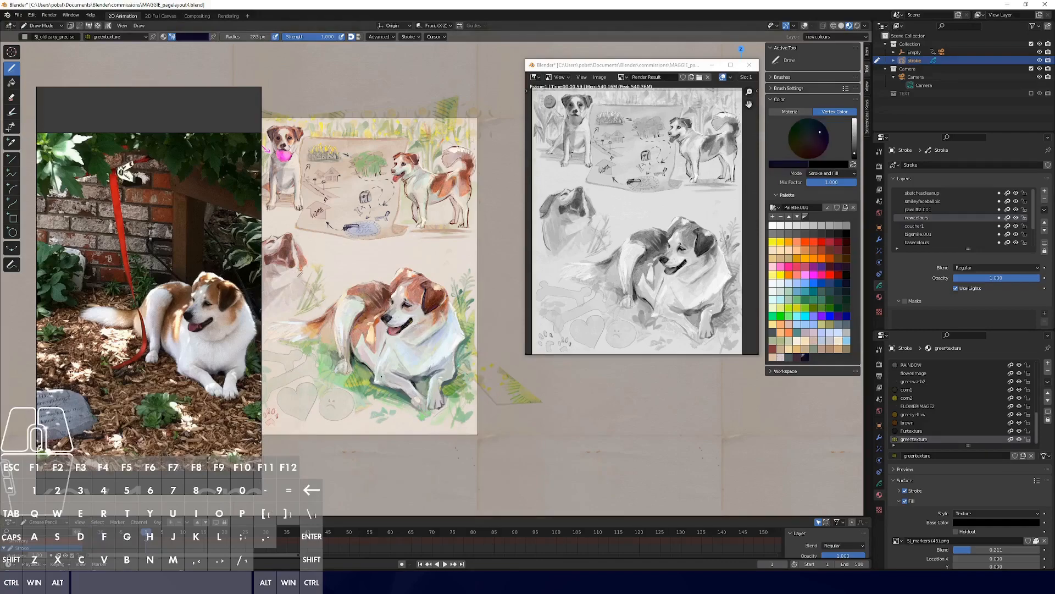
{"action": "left_click", "coordinate": [812, 138]}
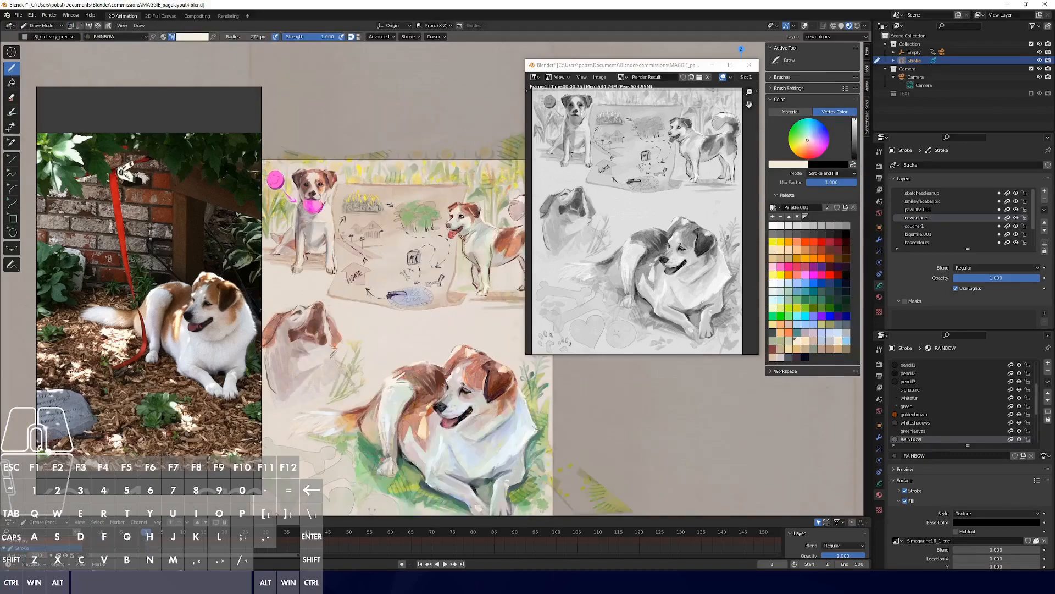
With Furtexture active, paint warmer brown tones from Palette.001 into the dog's fur patches
{"action": "left_click", "coordinate": [813, 145]}
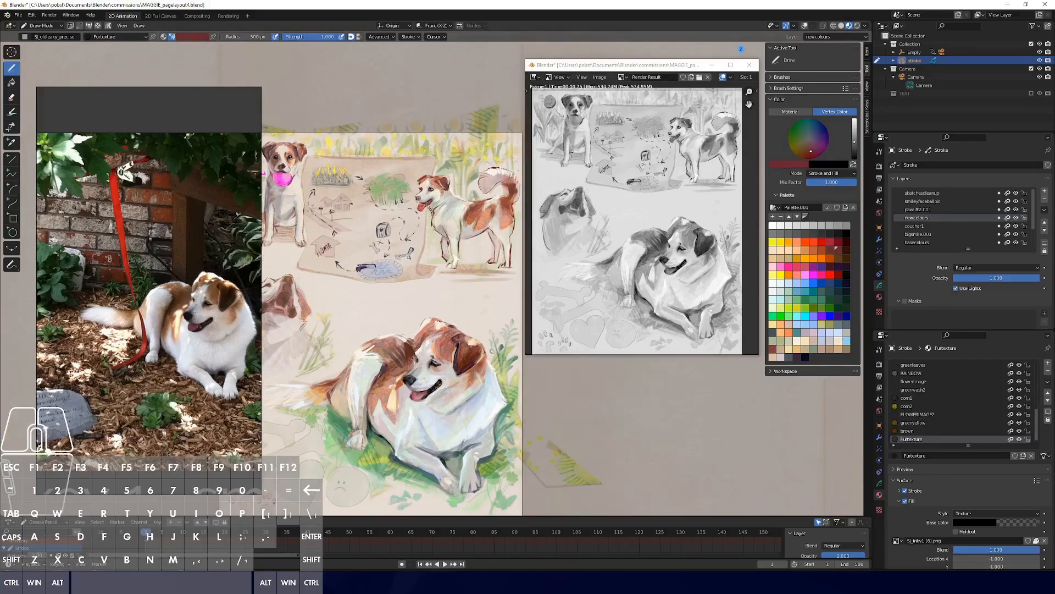
{"action": "left_click", "coordinate": [807, 142]}
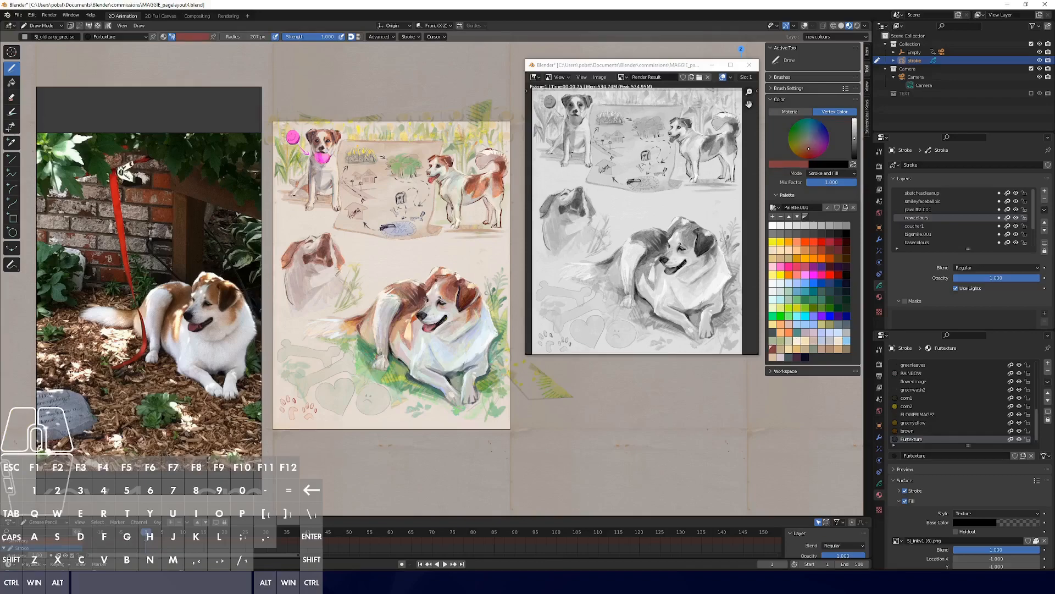
{"action": "mouse_move", "coordinate": [438, 488]}
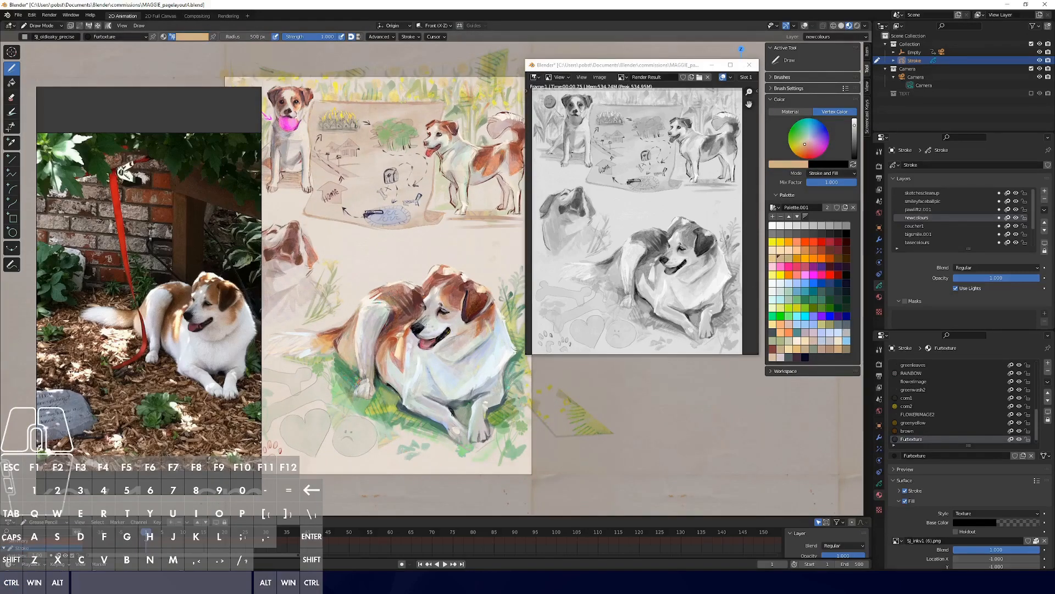
{"action": "left_click", "coordinate": [810, 249]}
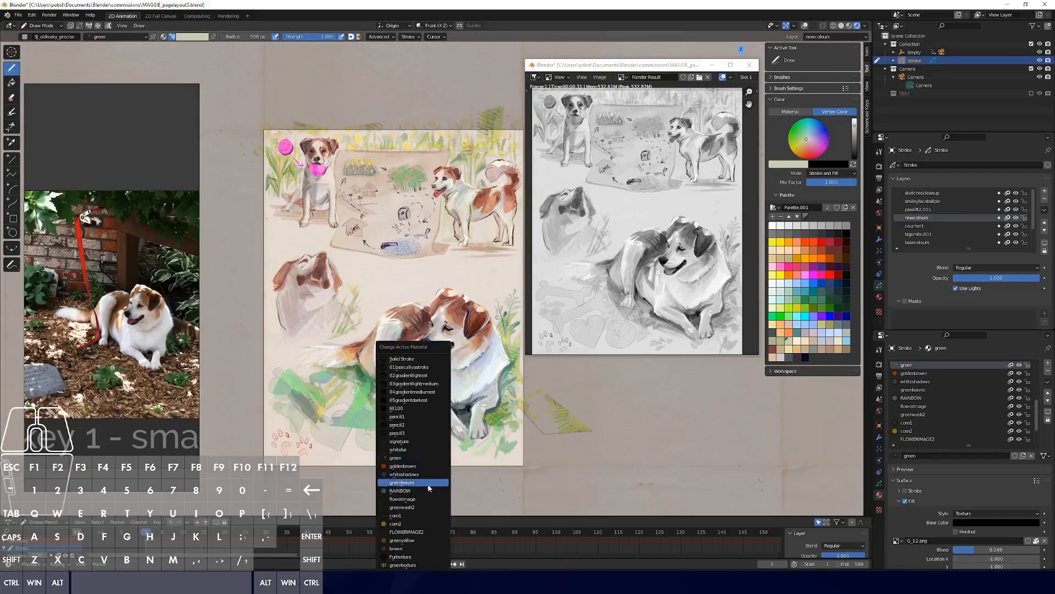
Choose a different painting material from the Change Active Material menu for the bone shapes
{"action": "left_click", "coordinate": [402, 481]}
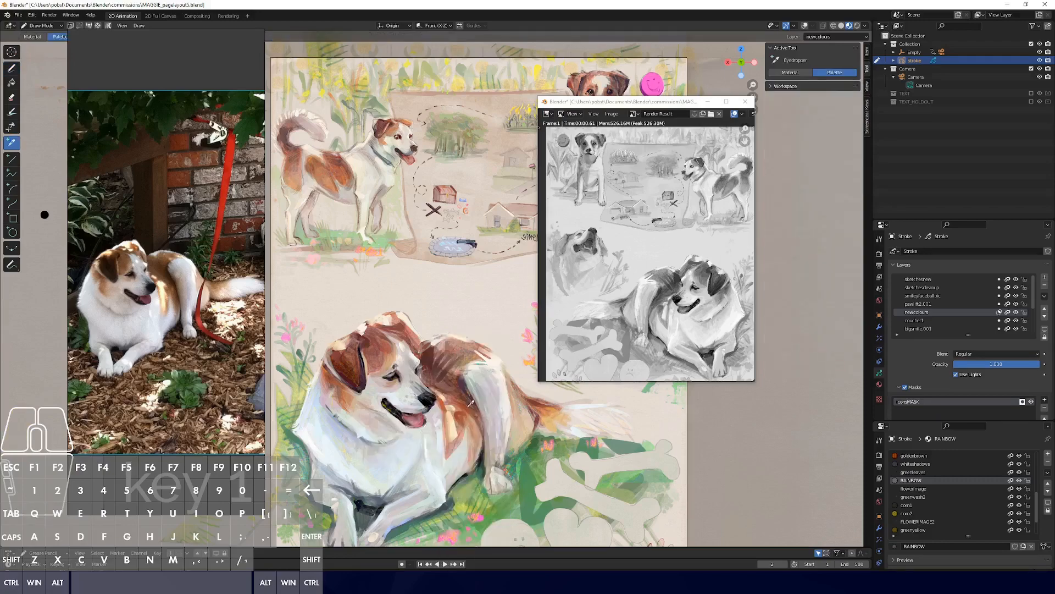
Return to the Draw tool via Quick Favorites with the whiteshadows material active
{"action": "key", "text": "q"}
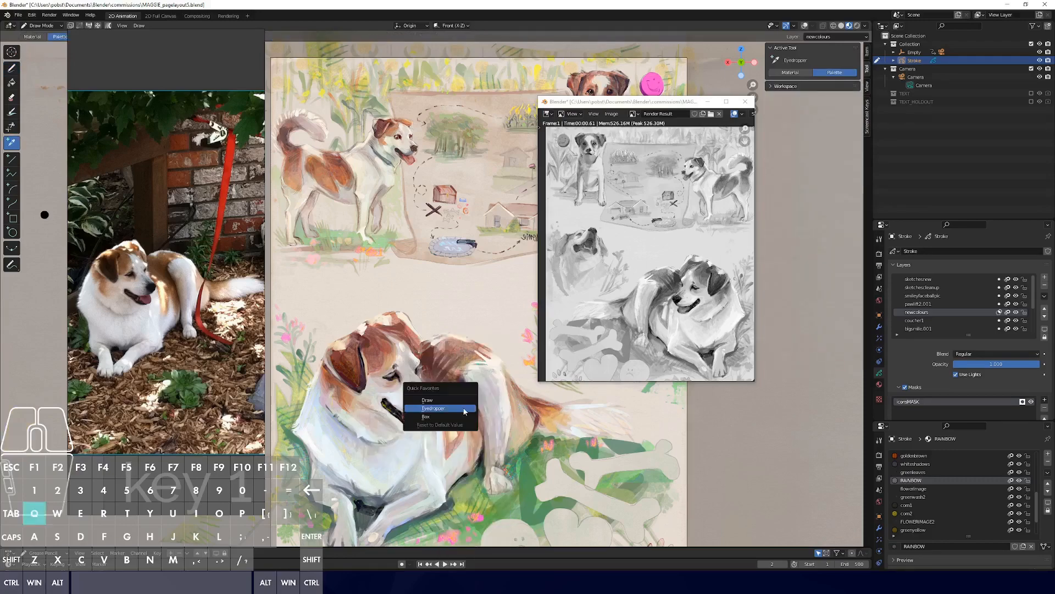
{"action": "left_click", "coordinate": [428, 400]}
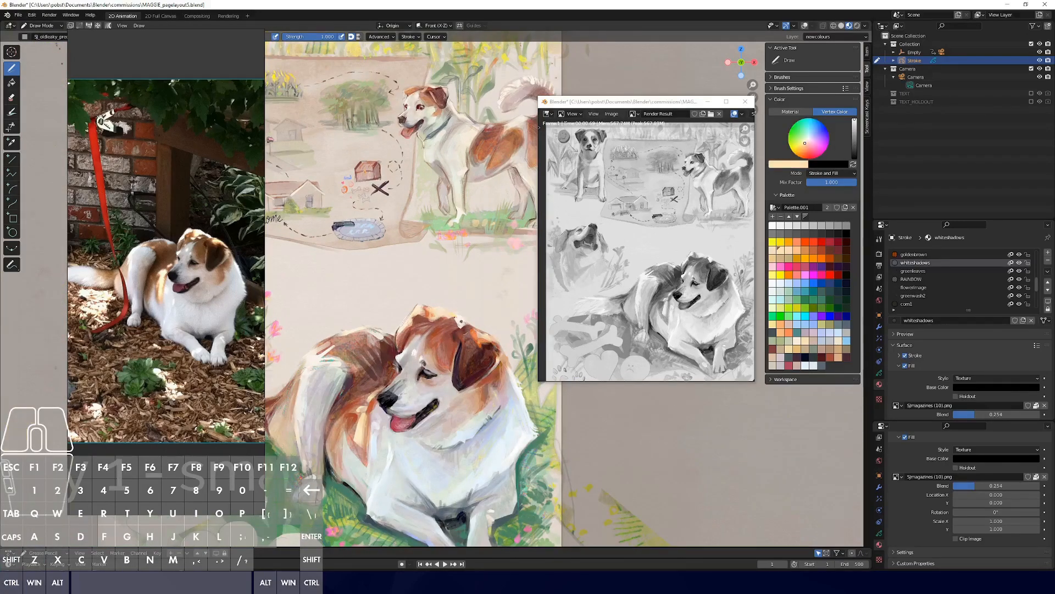
Paint shading strokes on the reclining dog's white fur
{"action": "left_click", "coordinate": [912, 278]}
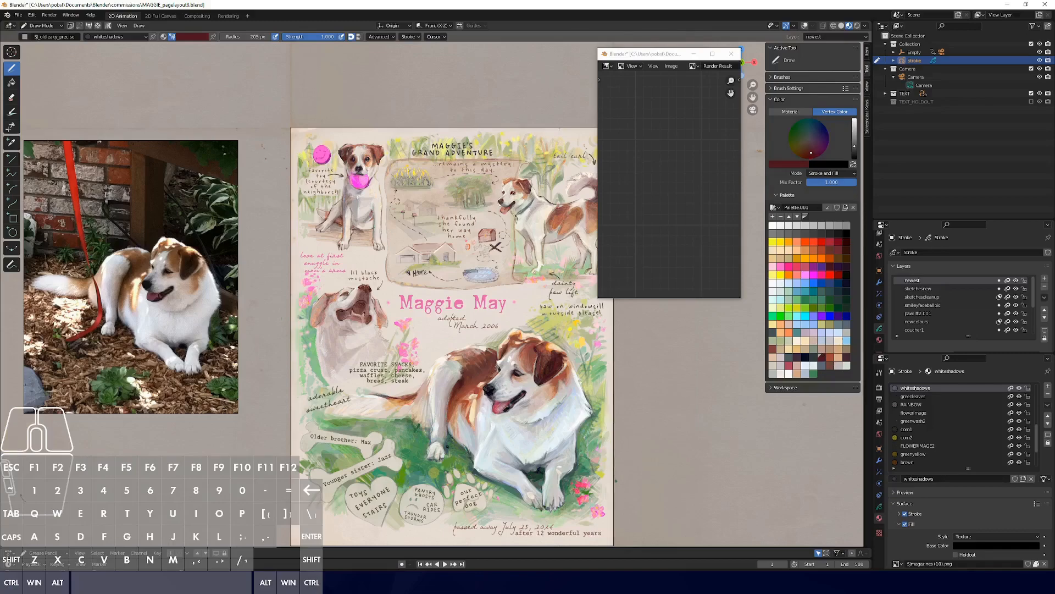
Enter stroke editing on the lettering layer and bring up the Delete menu for unwanted strokes
{"action": "left_click", "coordinate": [811, 140]}
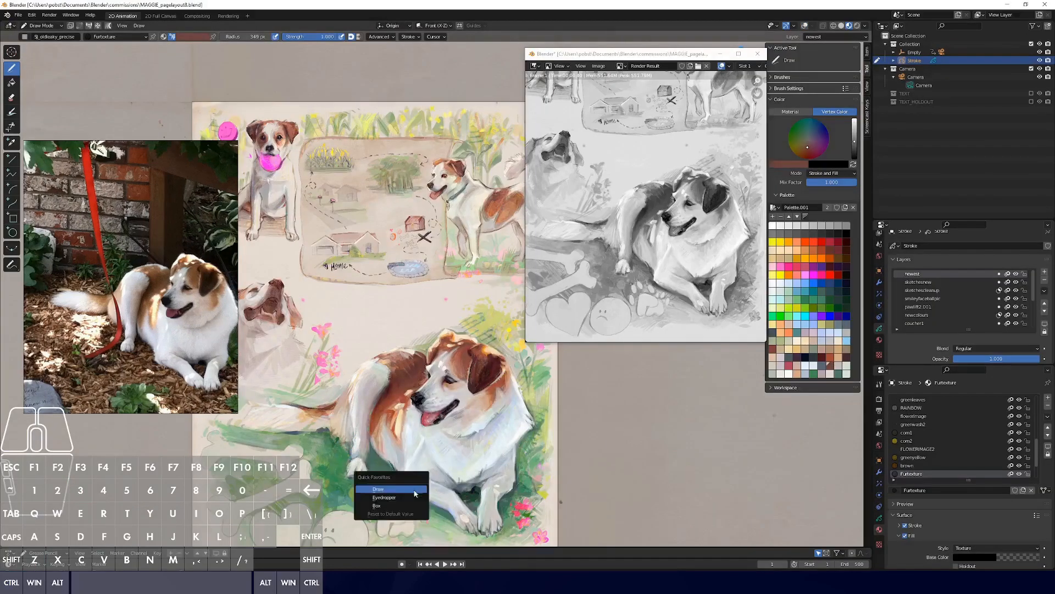
{"action": "left_click", "coordinate": [377, 488]}
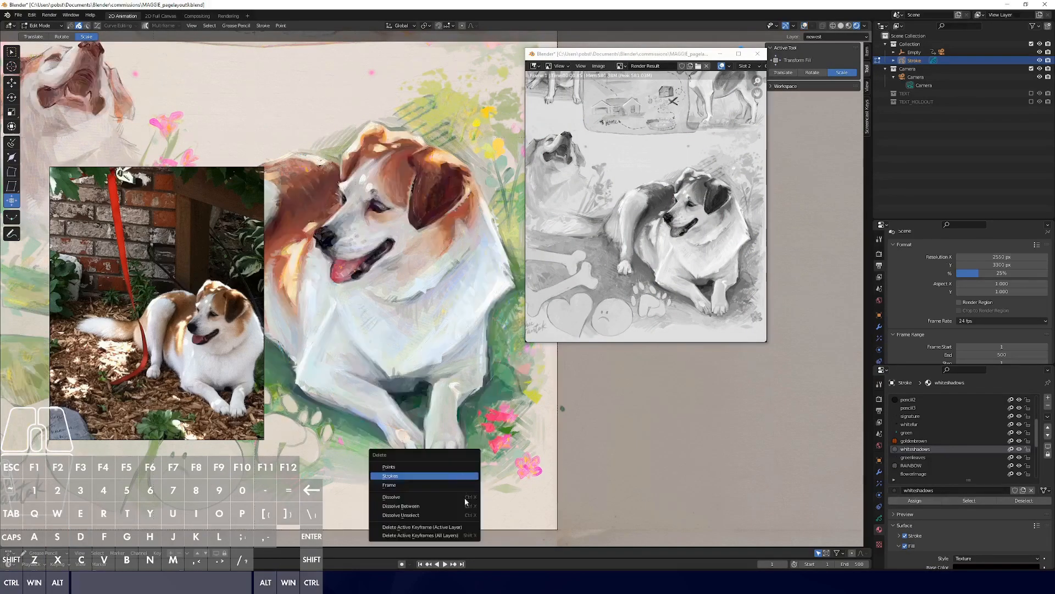
Delete the selected strokes and choose an orange swatch from Palette.001 for the fur brush
{"action": "left_click", "coordinate": [389, 476]}
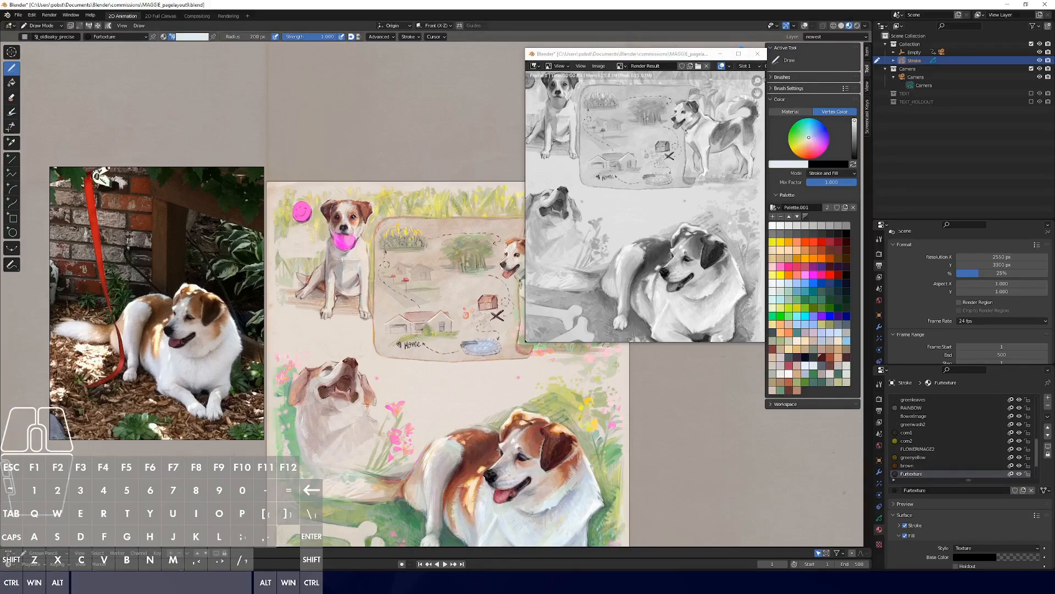
{"action": "left_click", "coordinate": [808, 139]}
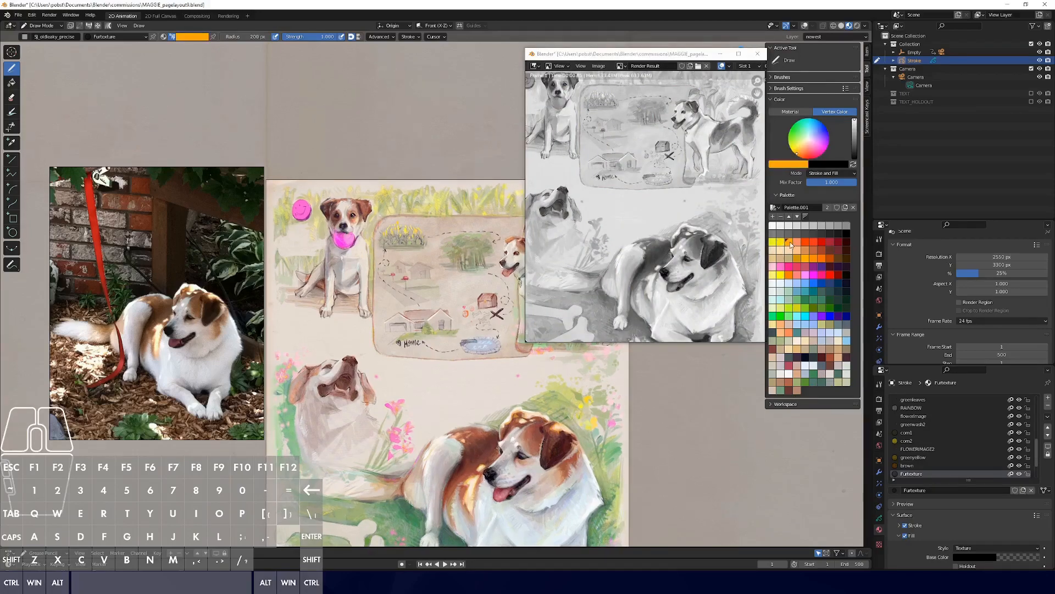
{"action": "left_click", "coordinate": [773, 241]}
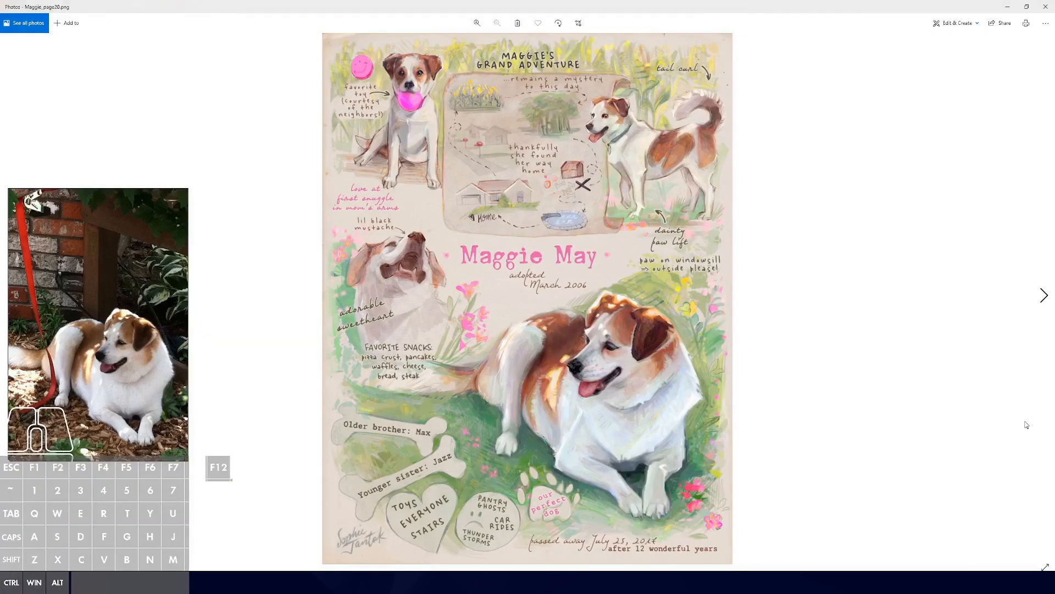
{"action": "left_click", "coordinate": [1045, 295]}
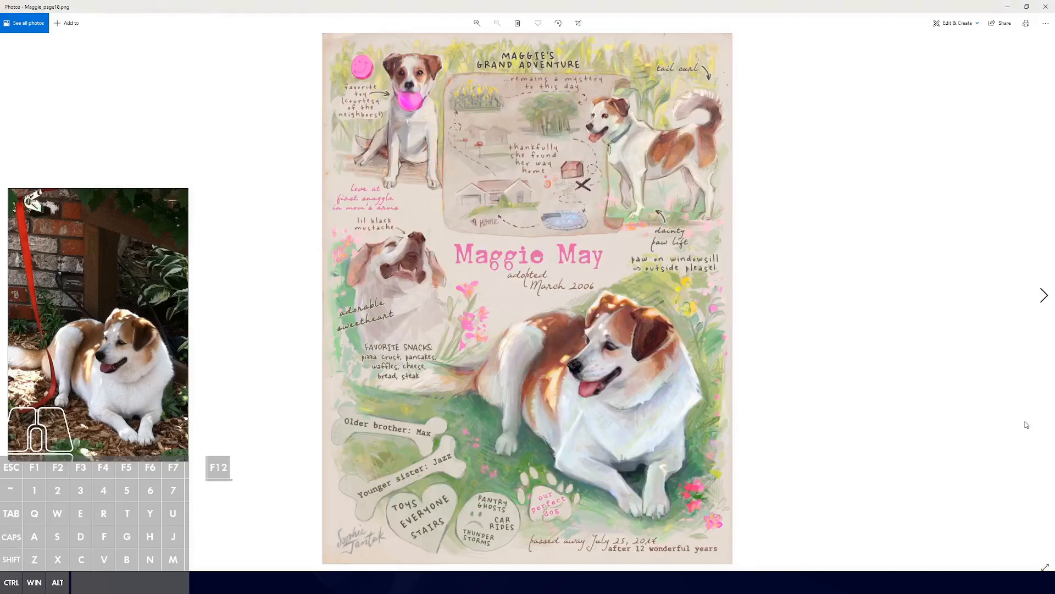
{"action": "left_click", "coordinate": [1042, 294]}
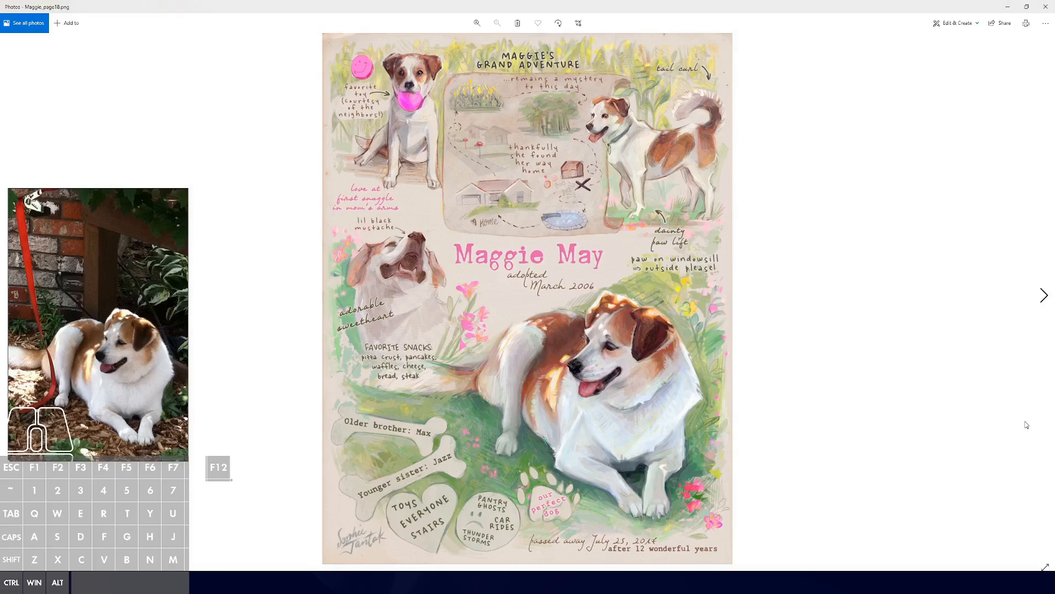
{"action": "left_click", "coordinate": [1044, 294]}
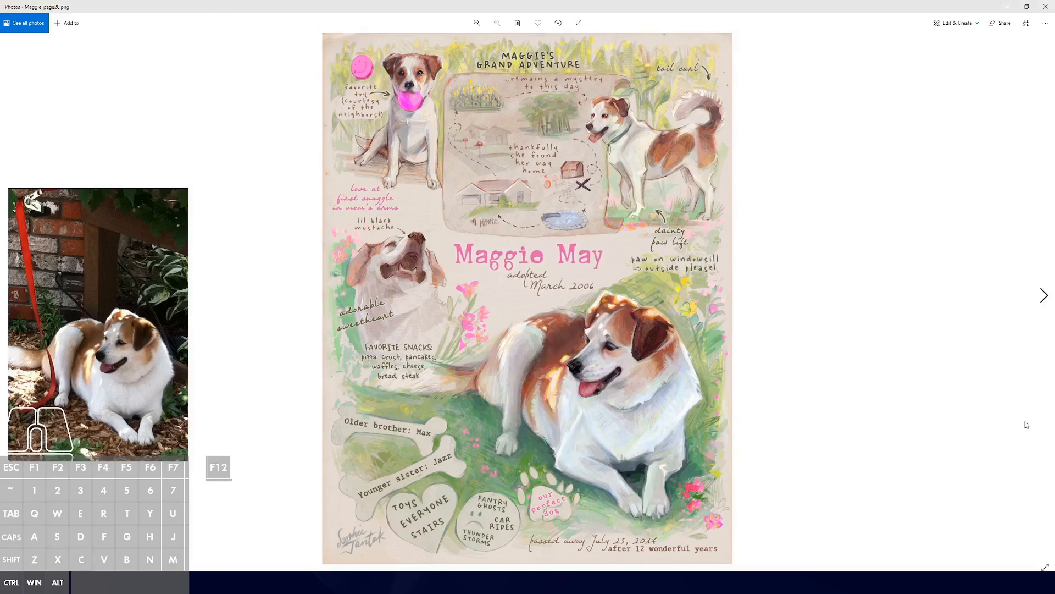